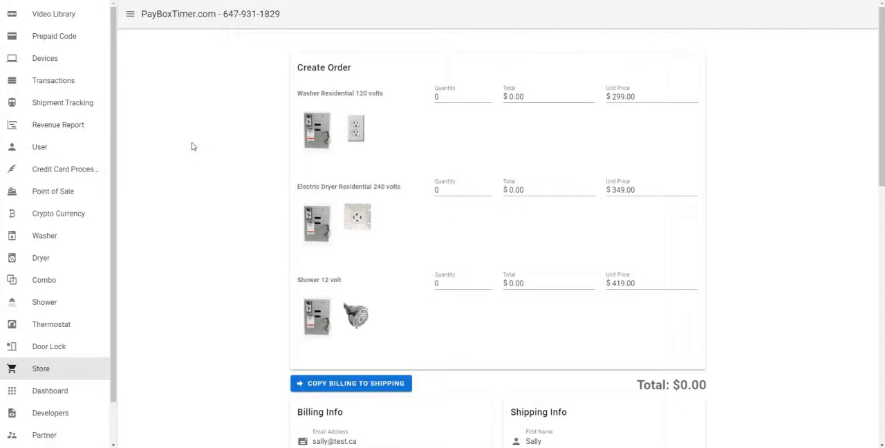
pyautogui.moveTo(44, 269)
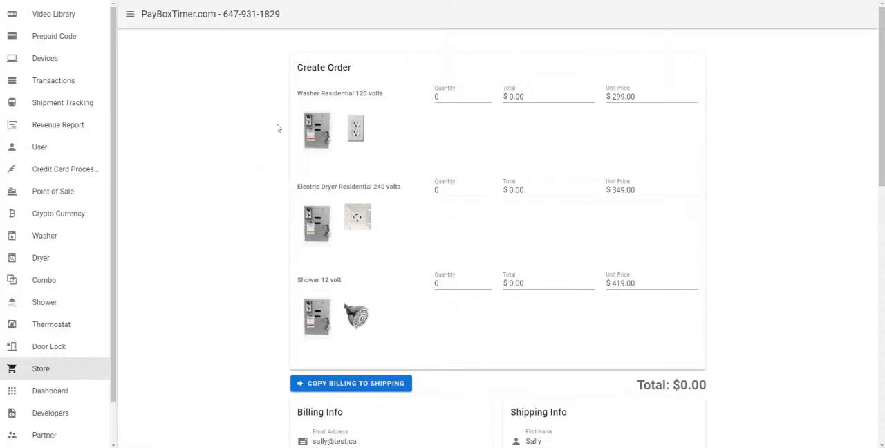
pyautogui.moveTo(395, 38)
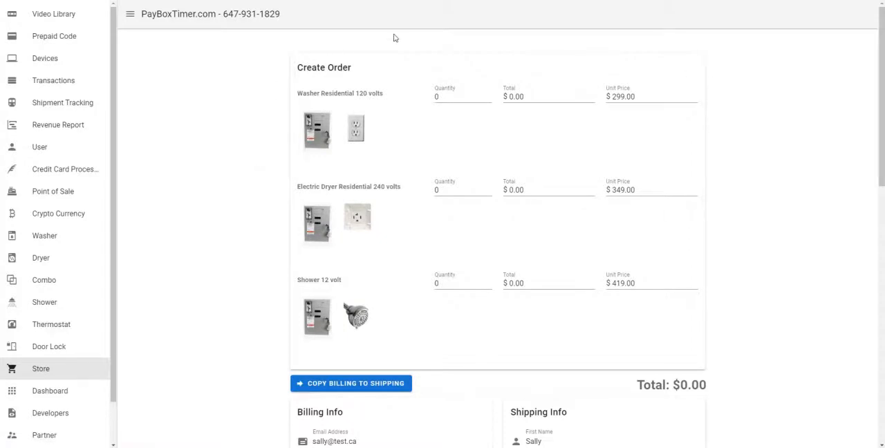
pyautogui.moveTo(249, 135)
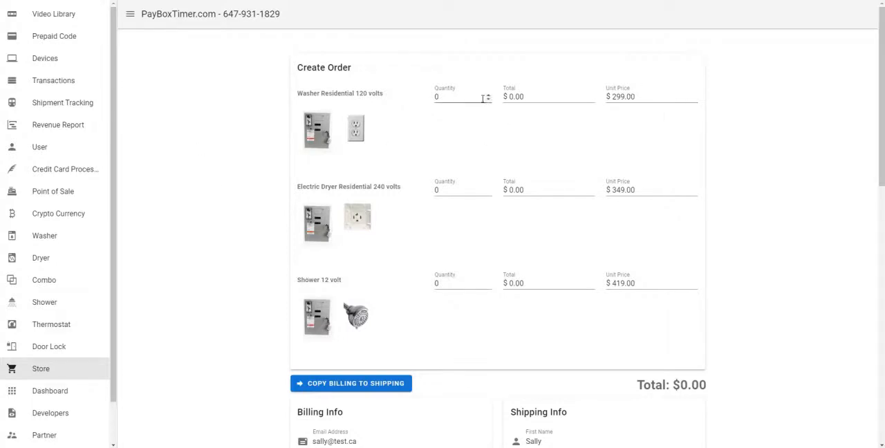
# Raise the Washer Residential 120 volts quantity to 2, giving a $598.00 line total.
pyautogui.click(486, 94)
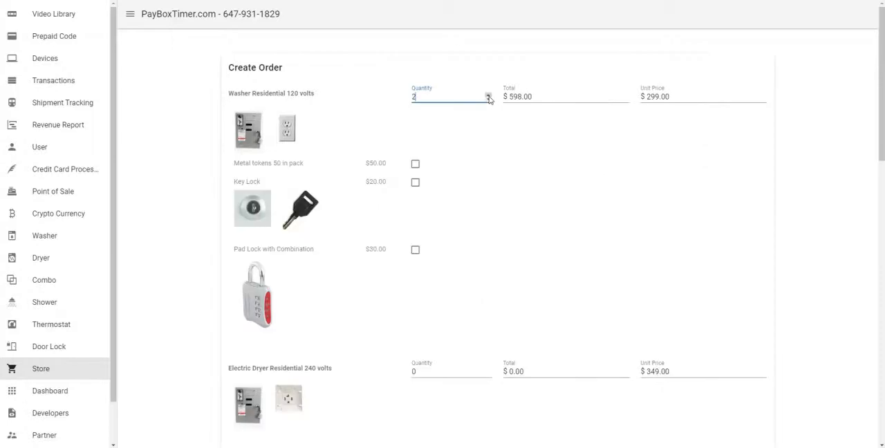
pyautogui.moveTo(638, 133)
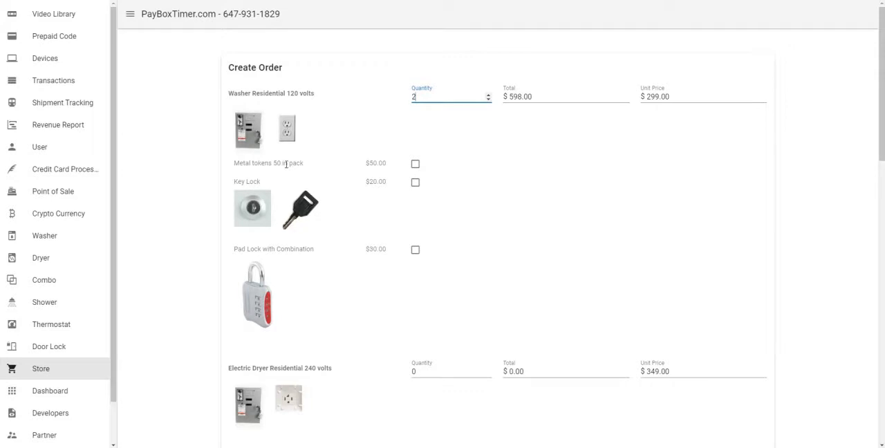
pyautogui.moveTo(340, 188)
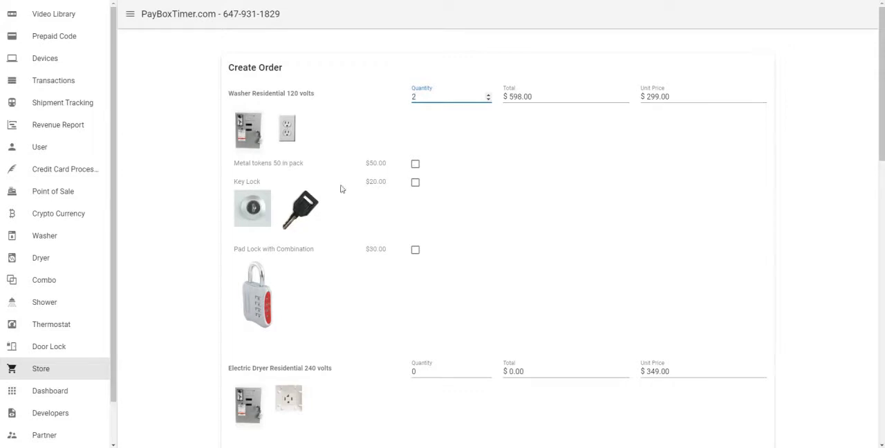
pyautogui.moveTo(274, 270)
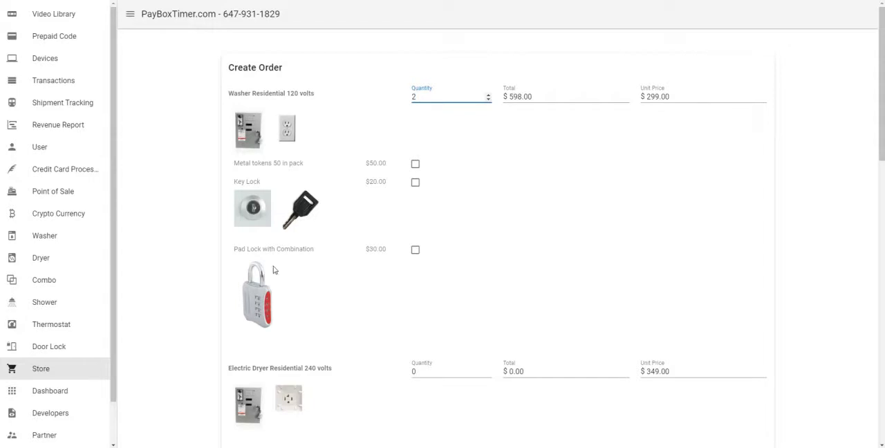
pyautogui.moveTo(415, 249)
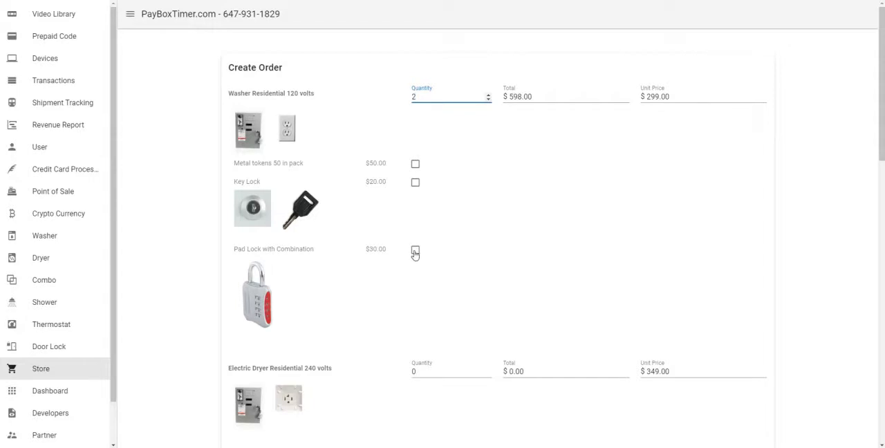
pyautogui.scroll(-3)
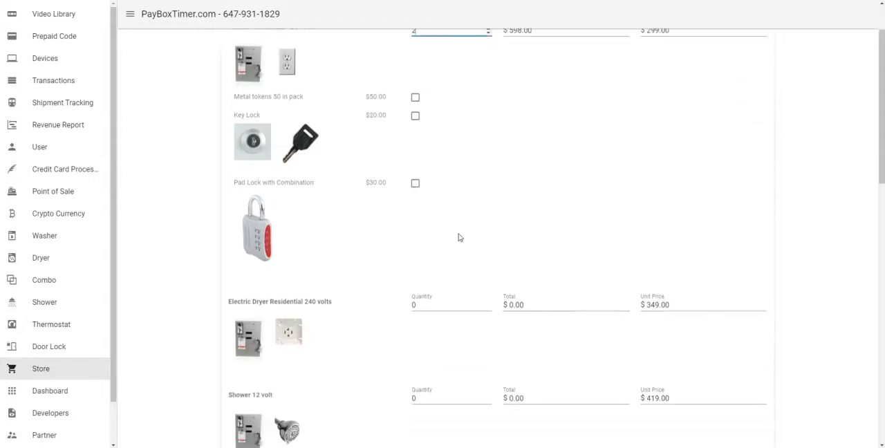
# Scroll down to the prefilled Billing Info and Shipping Info forms with the $598.00 total.
pyautogui.scroll(-3)
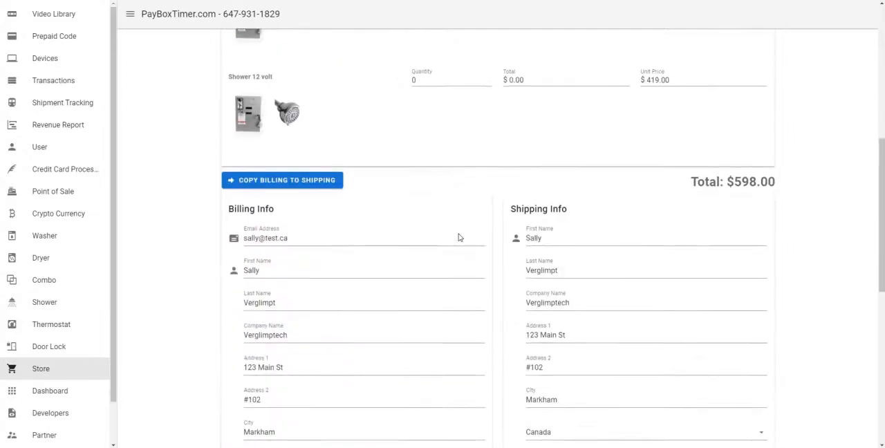
pyautogui.scroll(-3)
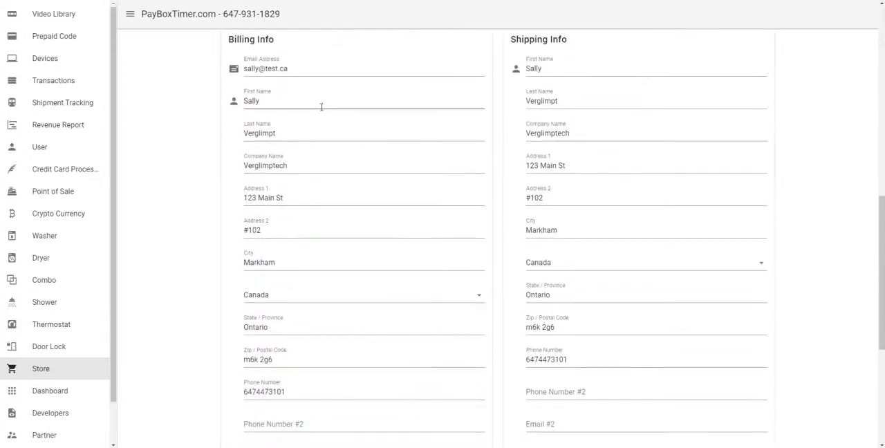
pyautogui.moveTo(498, 94)
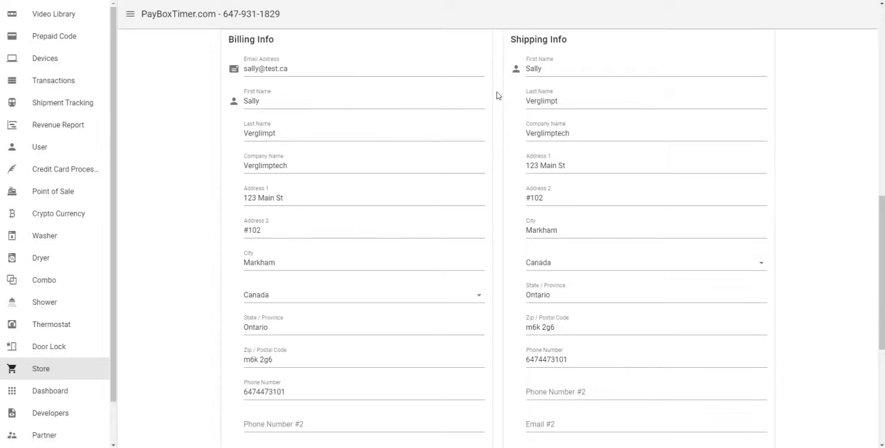
# Scroll to the Credit Card field and Charge Credit Card button, currency USD.
pyautogui.scroll(-3)
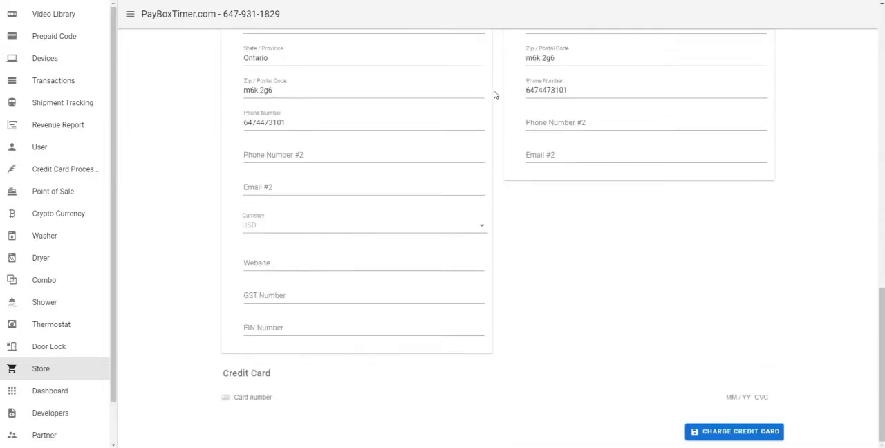
pyautogui.moveTo(281, 406)
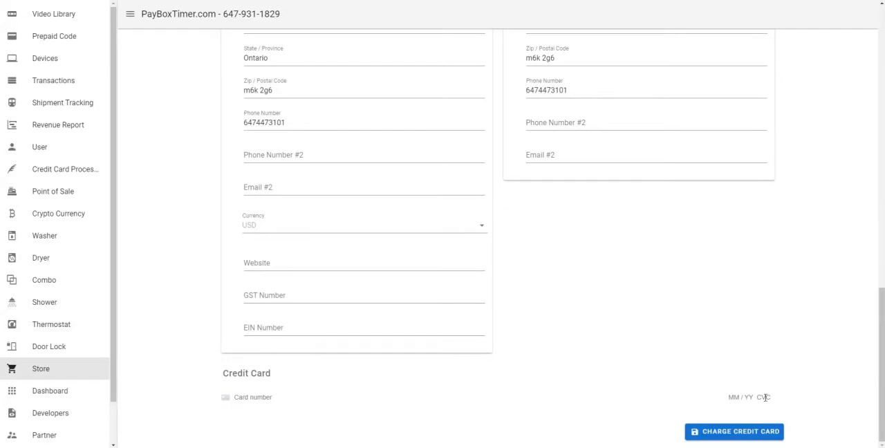
pyautogui.moveTo(716, 319)
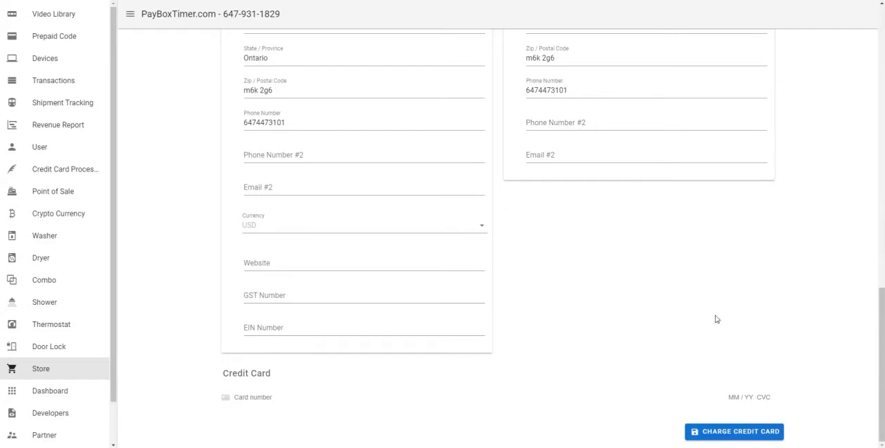